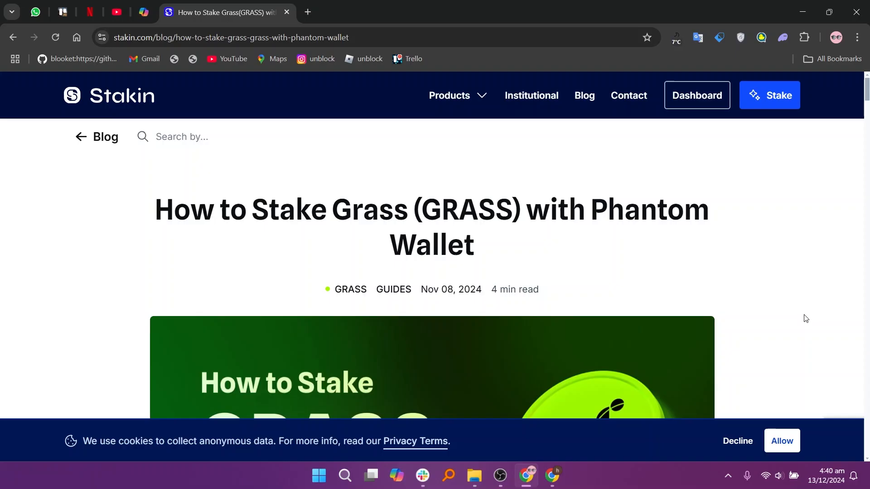
- Scroll past the title and banner to the Create Your Wallet section and Step 1
{"action": "scroll", "scroll_direction": "down", "scroll_amount": 3}
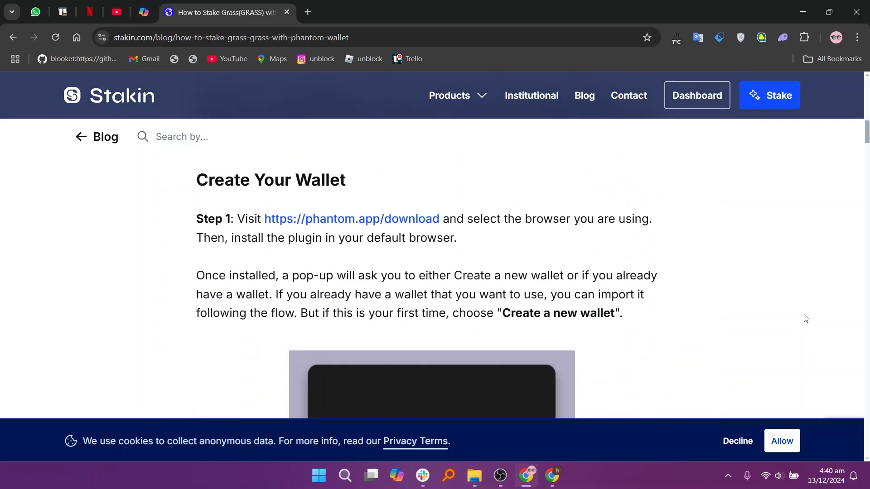
- Dismiss the cookie notice and scroll to Option B, the seed phrase wallet with its Add a Wallet image
{"action": "left_click", "coordinate": [781, 440]}
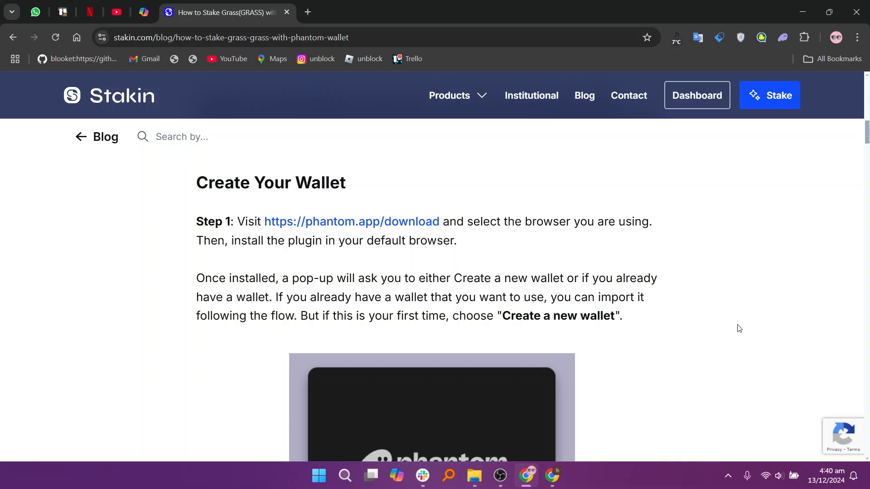
{"action": "scroll", "scroll_direction": "down", "scroll_amount": 3}
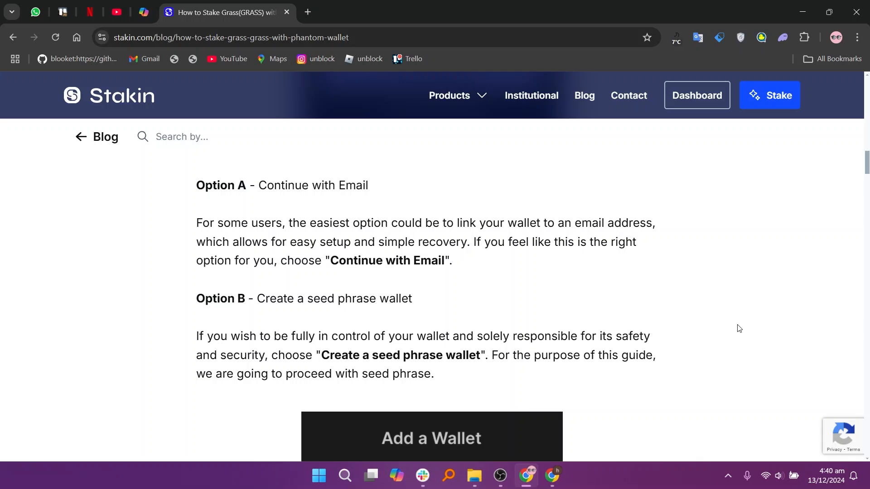
{"action": "scroll", "scroll_direction": "down", "scroll_amount": 3}
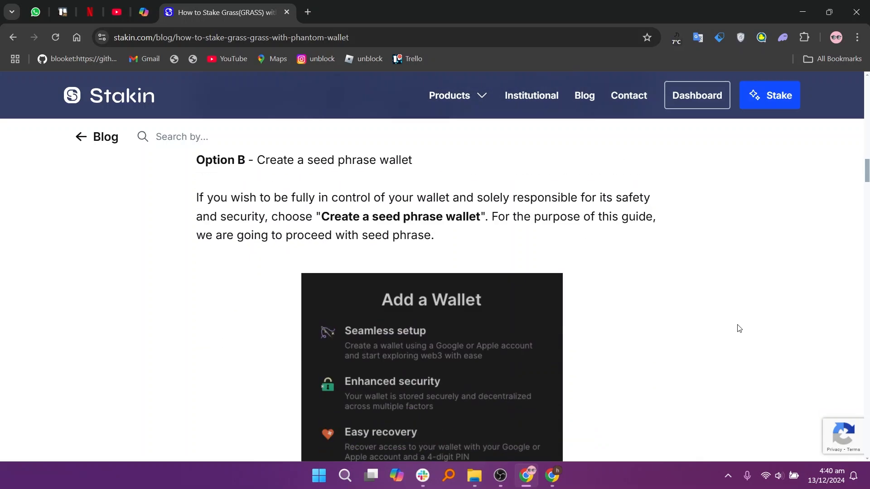
- Scroll past the password and recovery phrase steps to Step 4: Fund your wallet
{"action": "scroll", "scroll_direction": "down", "scroll_amount": 3}
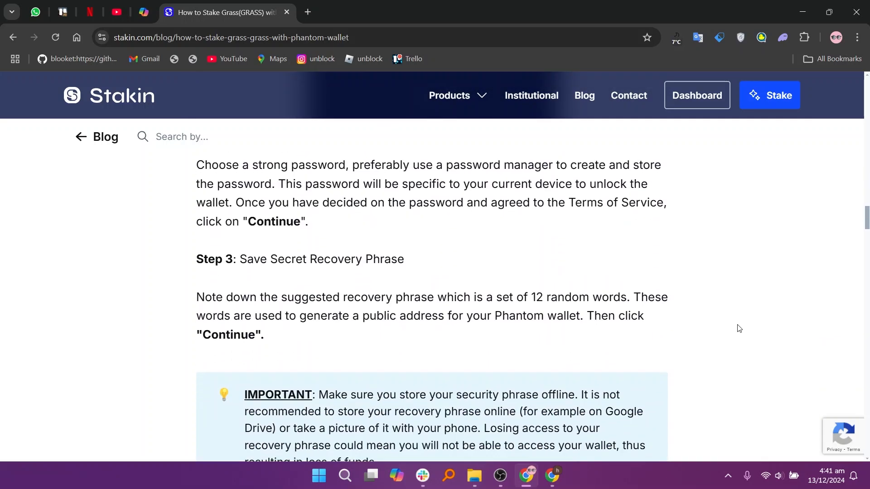
{"action": "scroll", "scroll_direction": "down", "scroll_amount": 3}
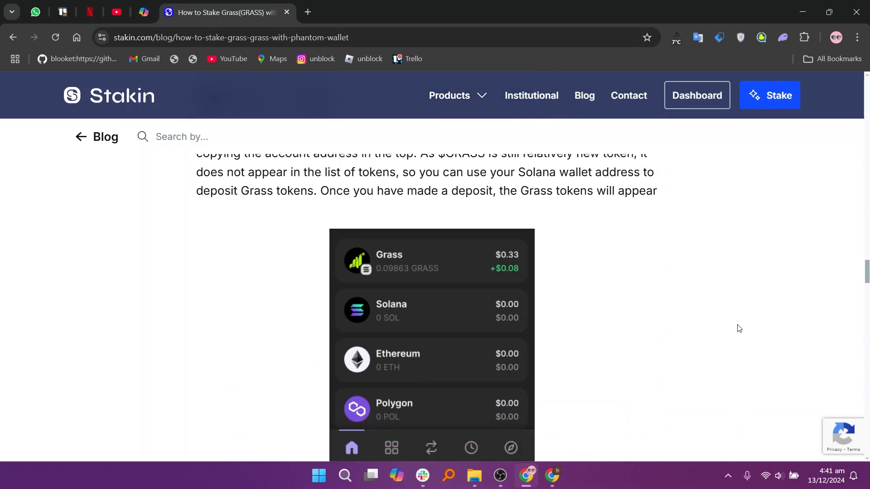
{"action": "scroll", "scroll_direction": "up", "scroll_amount": 3}
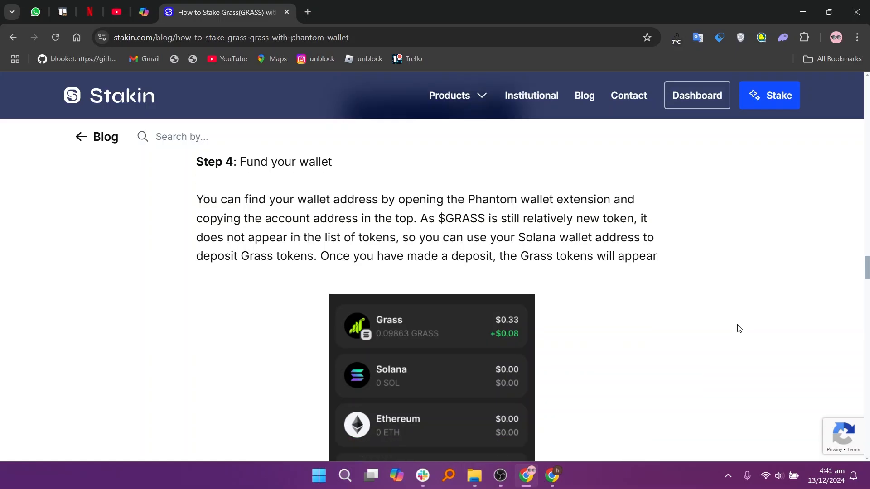
- Scroll through the staking steps to the confirmation showing 3.50 staked and the Claim Rewards or Unstake heading
{"action": "scroll", "scroll_direction": "down", "scroll_amount": 3}
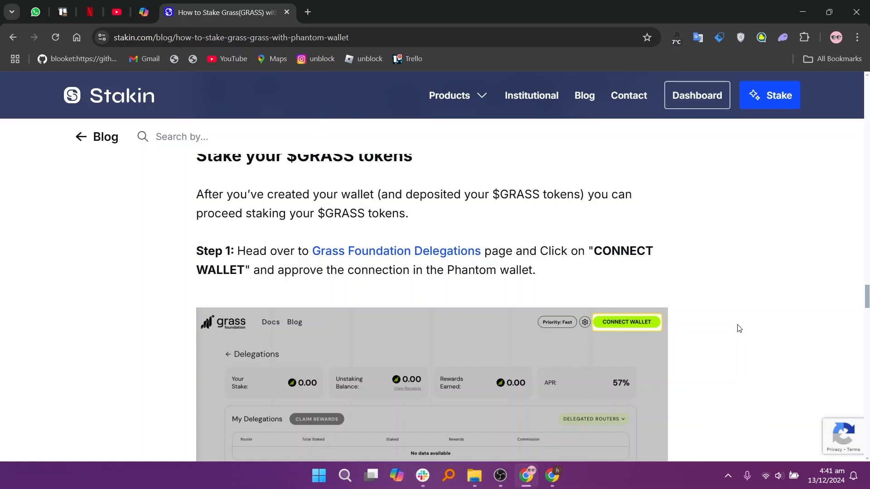
{"action": "scroll", "scroll_direction": "down", "scroll_amount": 3}
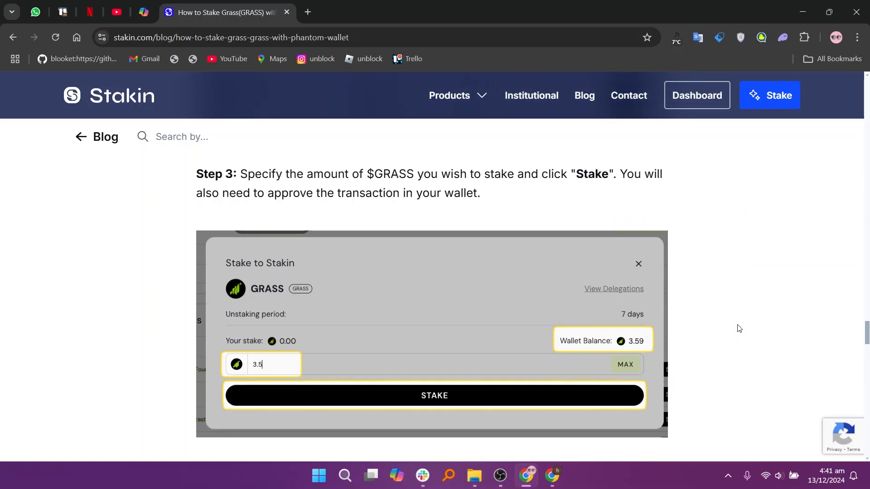
{"action": "scroll", "scroll_direction": "down", "scroll_amount": 3}
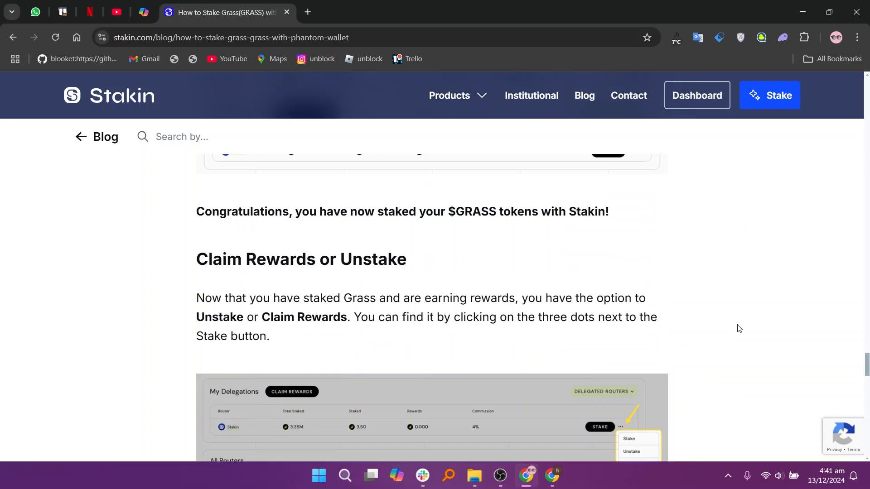
{"action": "scroll", "scroll_direction": "up", "scroll_amount": 3}
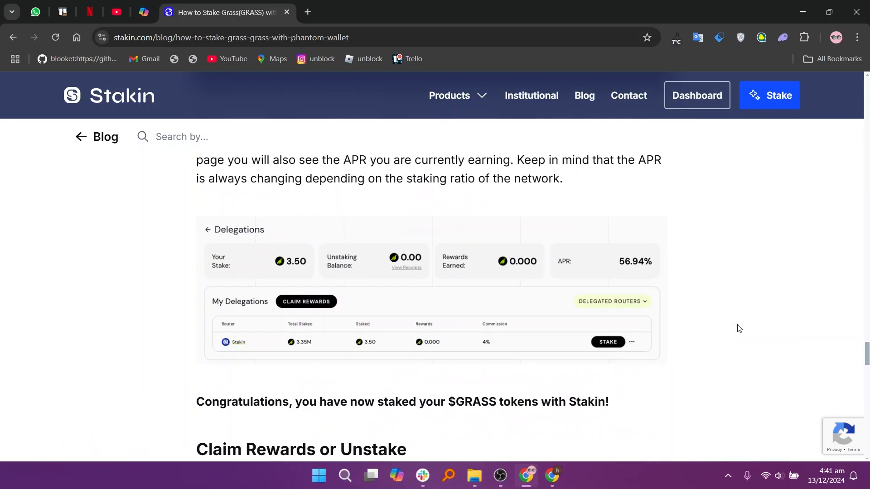